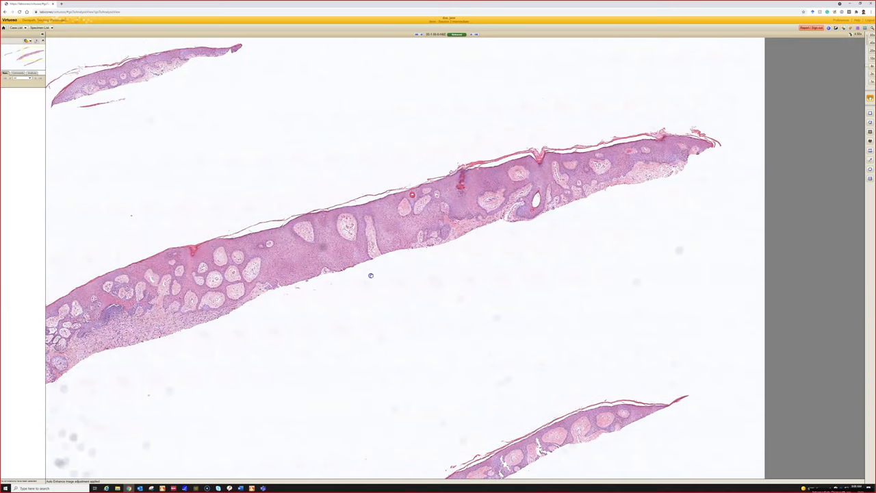
mouse_move(288, 328)
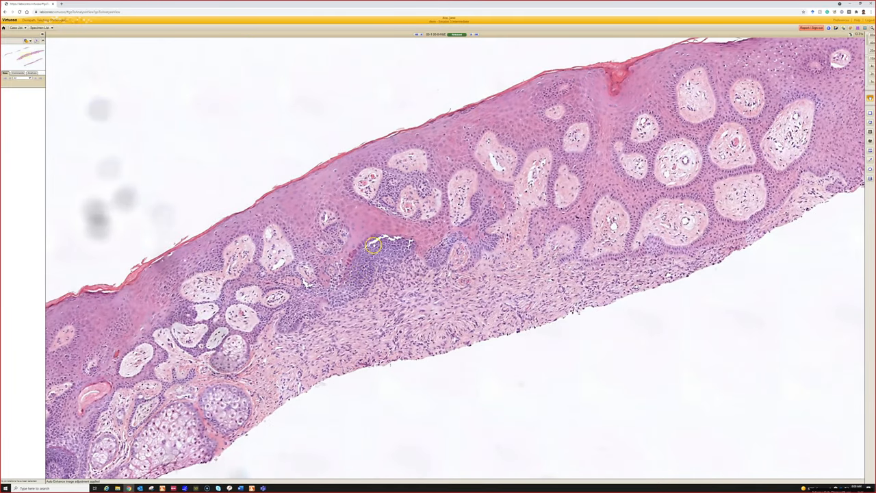
mouse_move(500, 224)
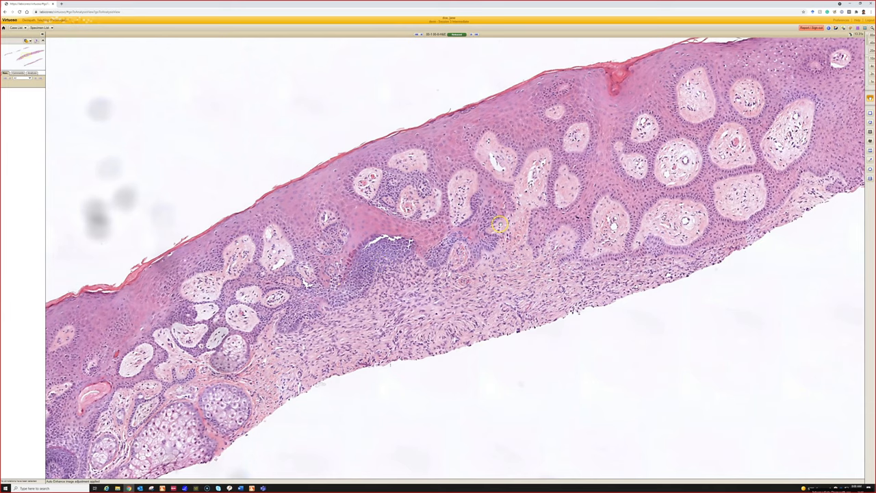
mouse_move(568, 304)
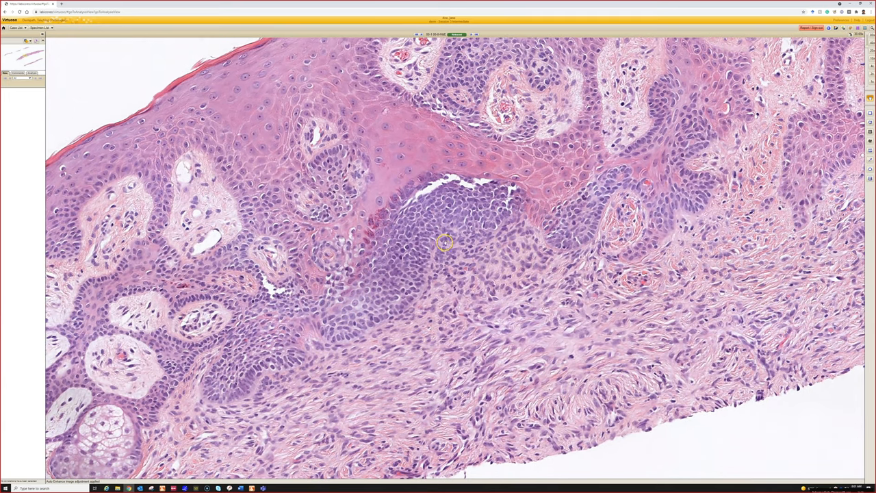
mouse_move(425, 284)
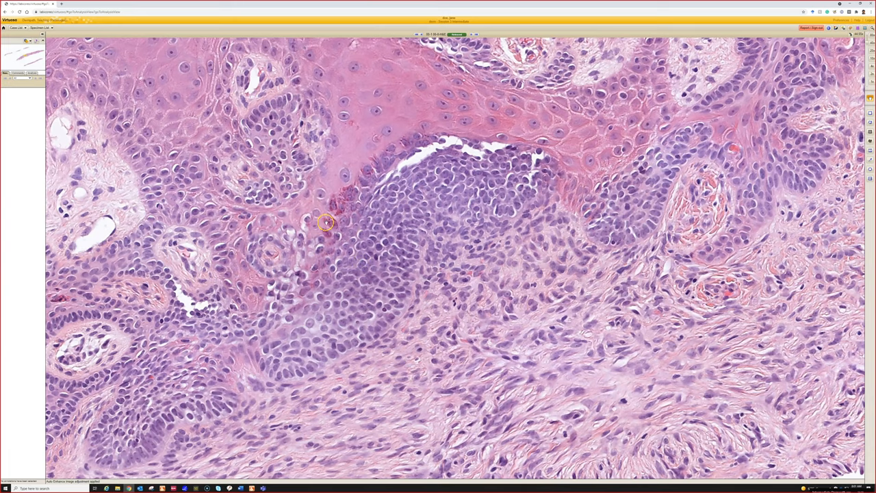
mouse_move(373, 220)
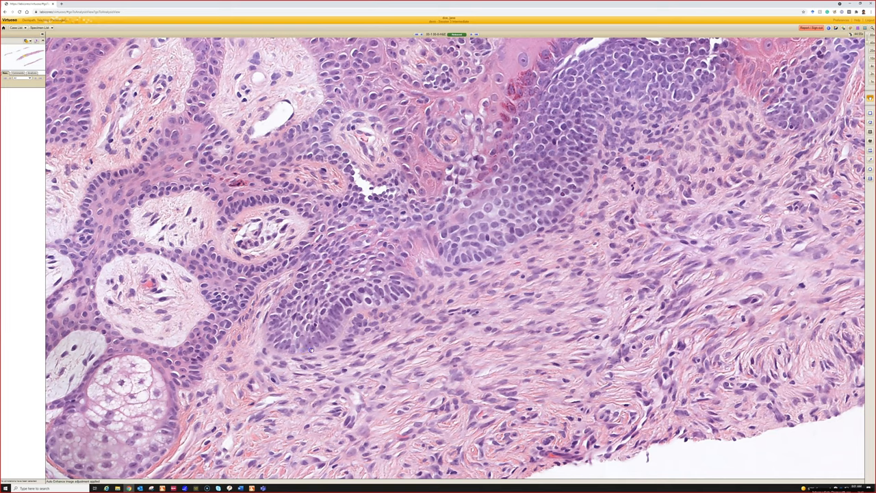
mouse_move(504, 403)
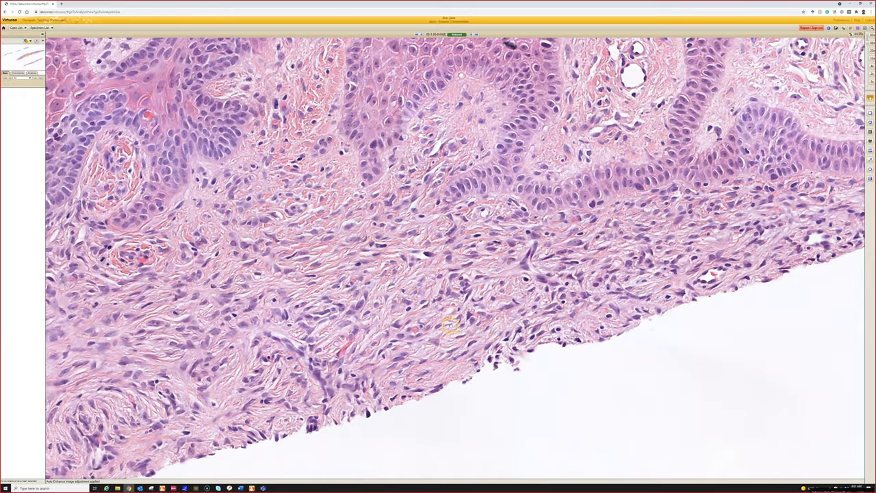
scroll(down, 3)
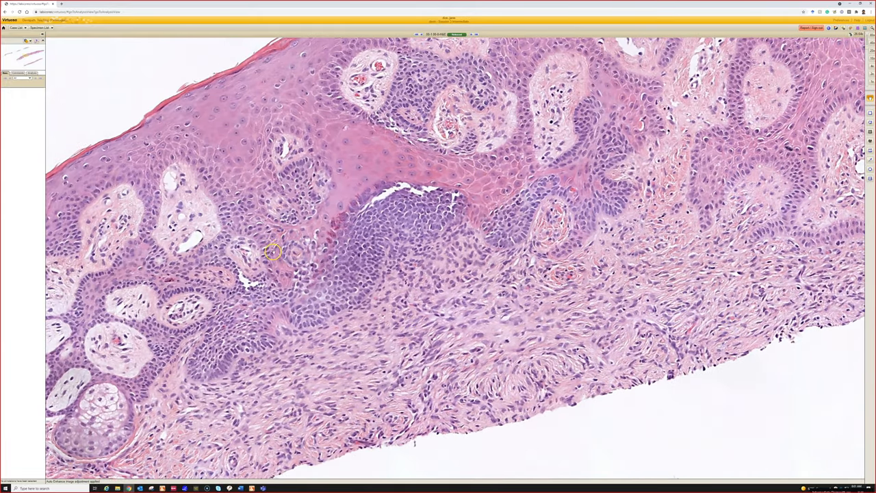
mouse_move(445, 239)
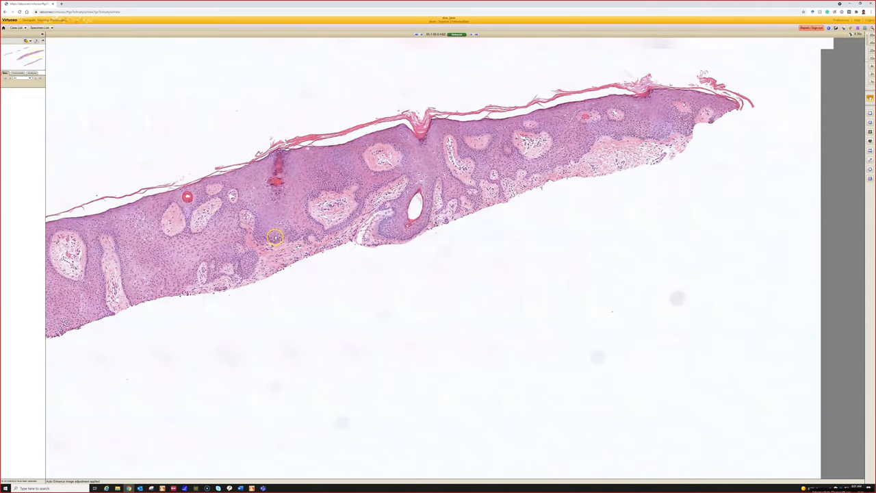
mouse_move(580, 159)
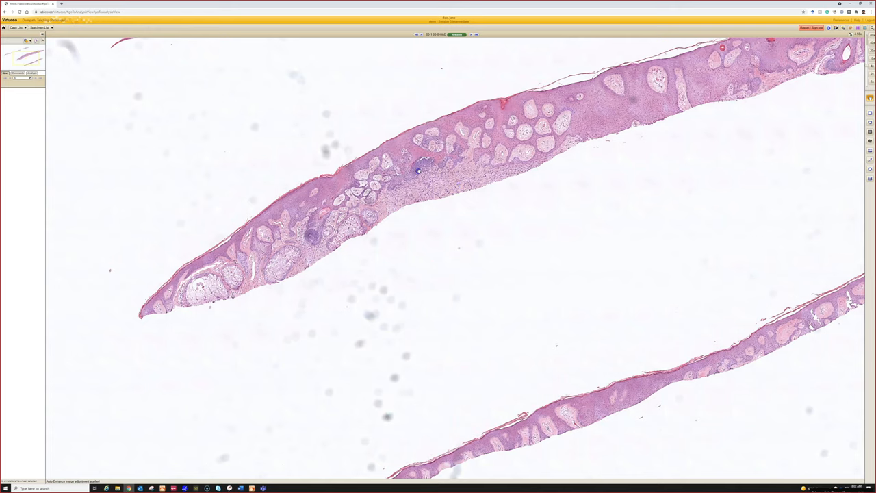
mouse_move(433, 204)
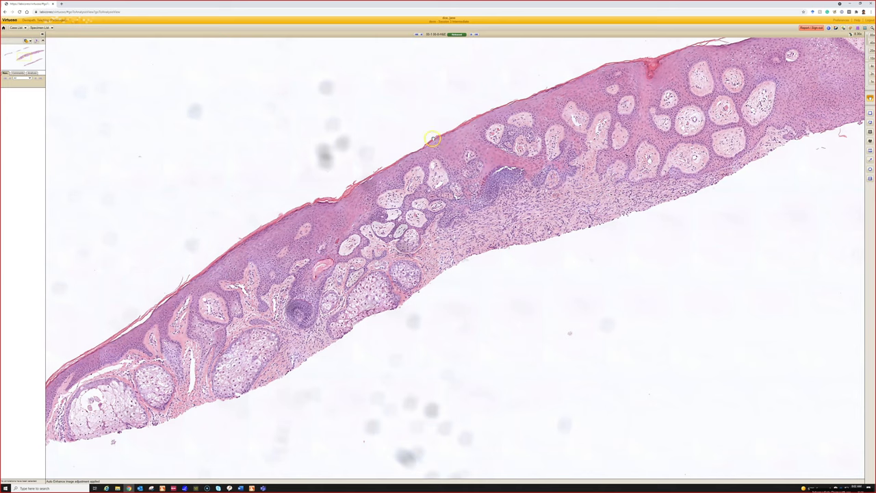
mouse_move(526, 230)
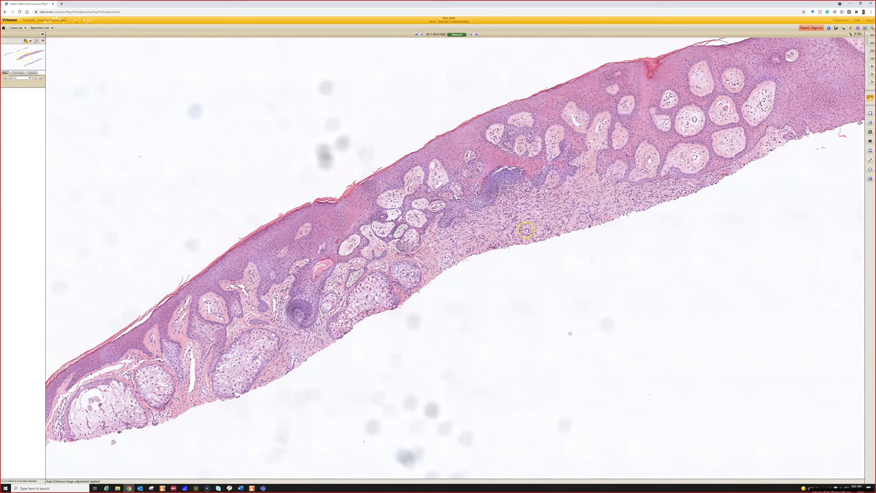